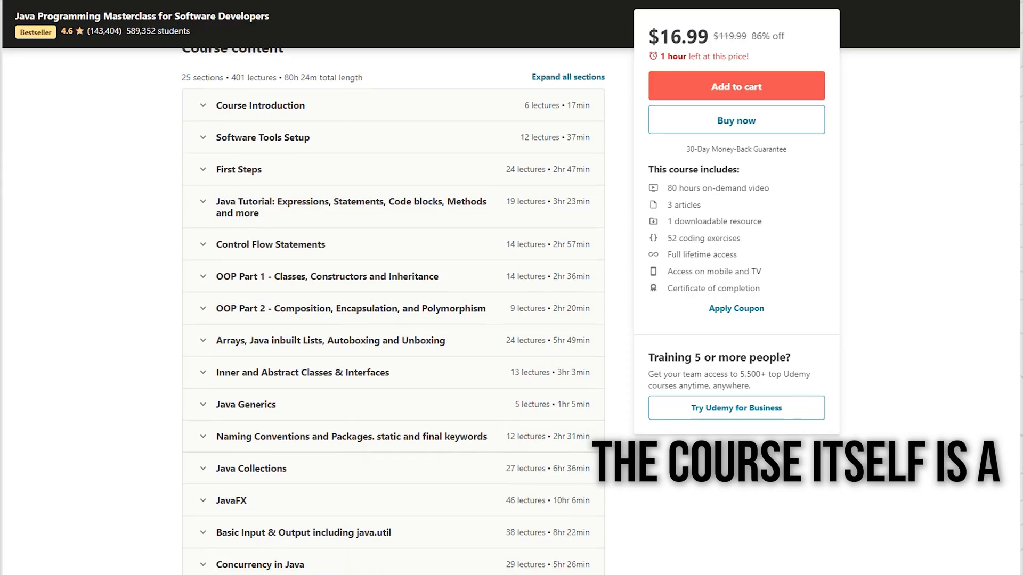
# Scroll the course content list down to the later sections covering Java 9 topics
pyautogui.scroll(-3)
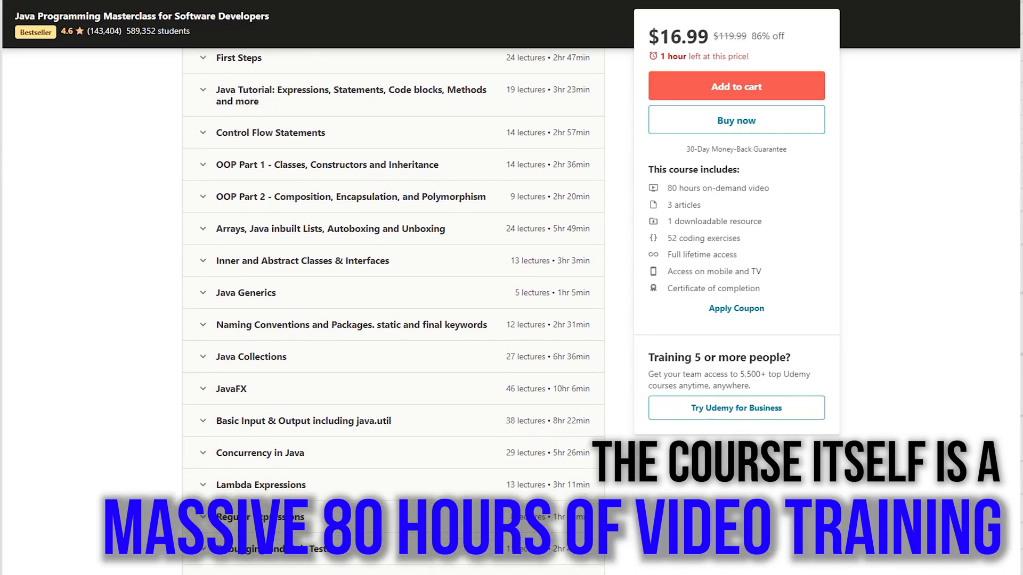
pyautogui.scroll(-3)
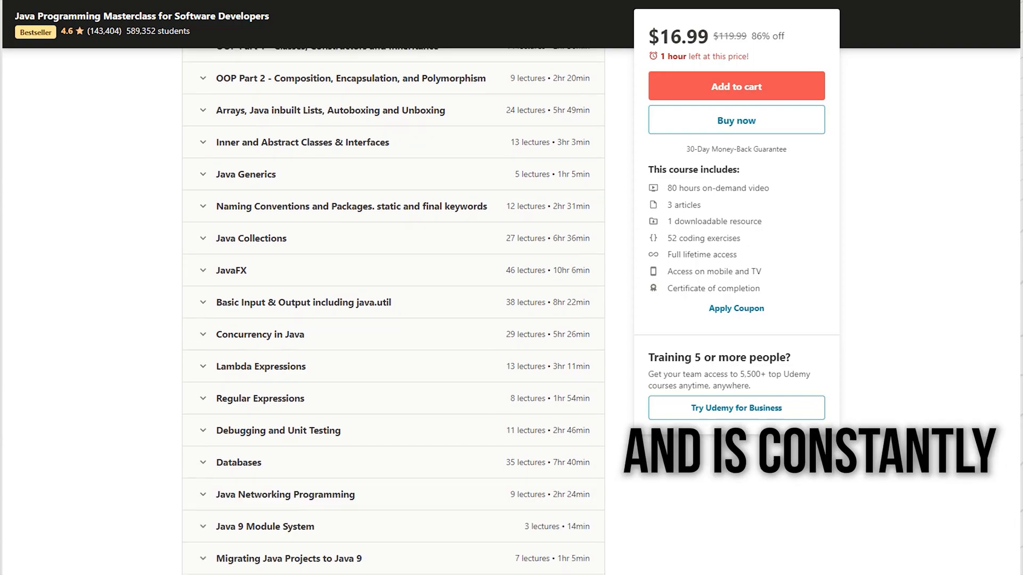
pyautogui.scroll(-3)
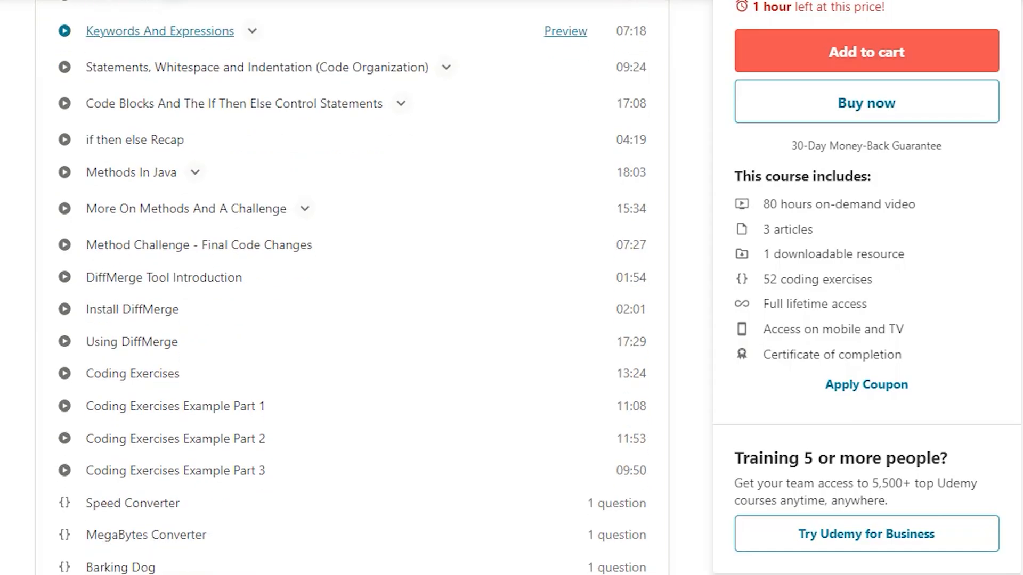
# Scroll the expanded lectures from Keywords And Expressions down to the Number To Words exercise
pyautogui.scroll(-3)
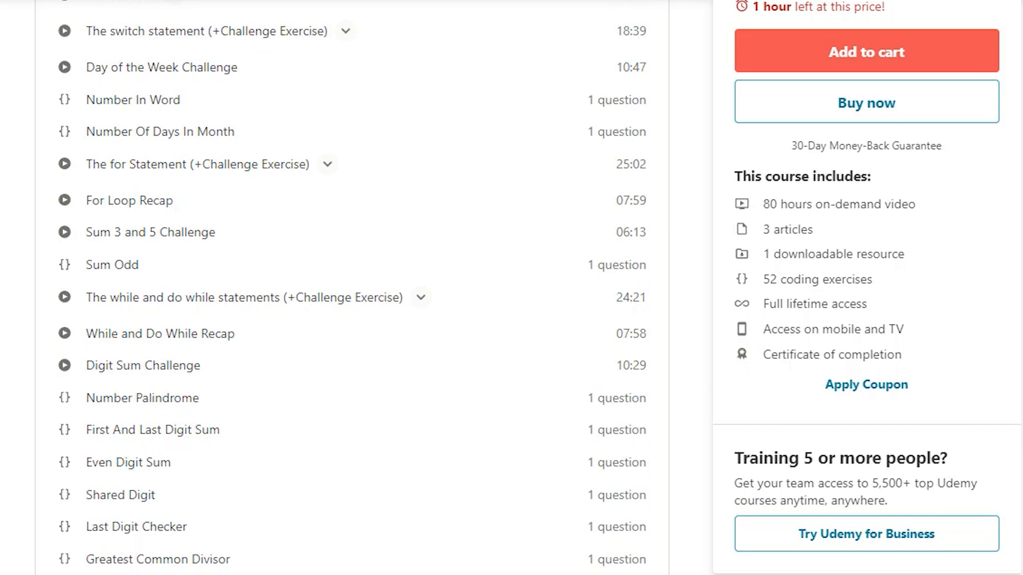
pyautogui.scroll(-3)
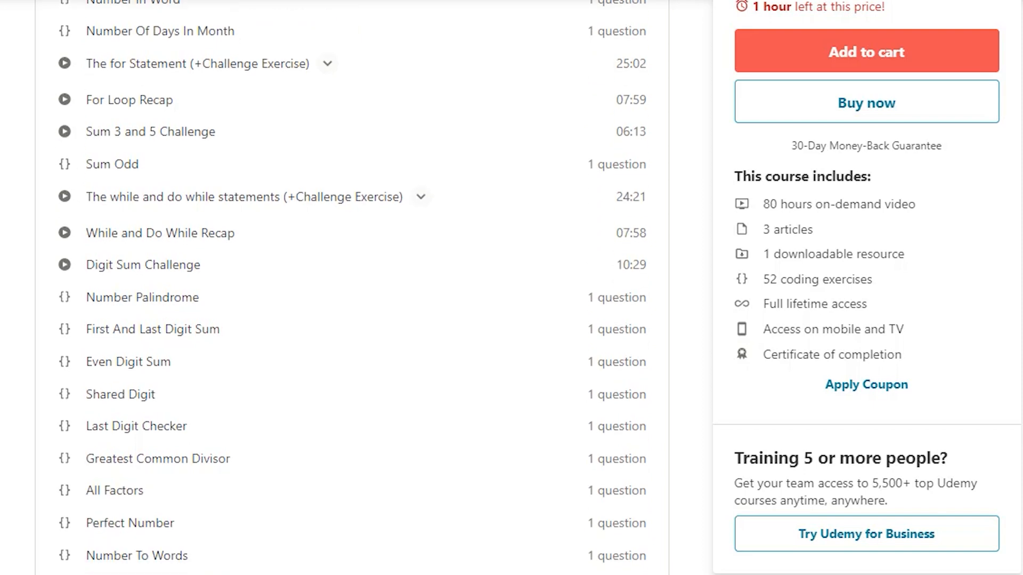
pyautogui.scroll(-3)
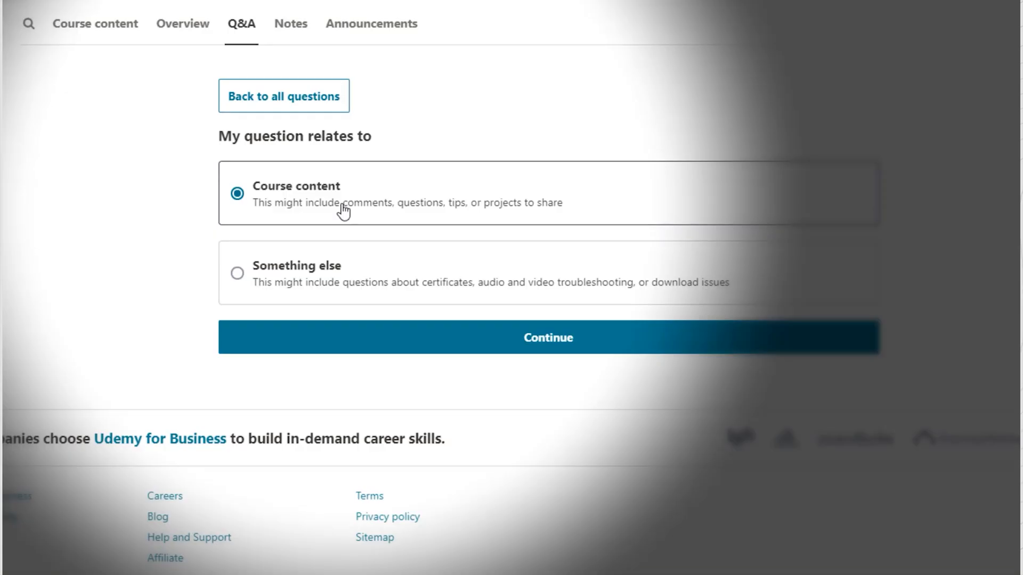
# Start a course-content question with title text 'your questions', then go back to all questions
pyautogui.click(549, 337)
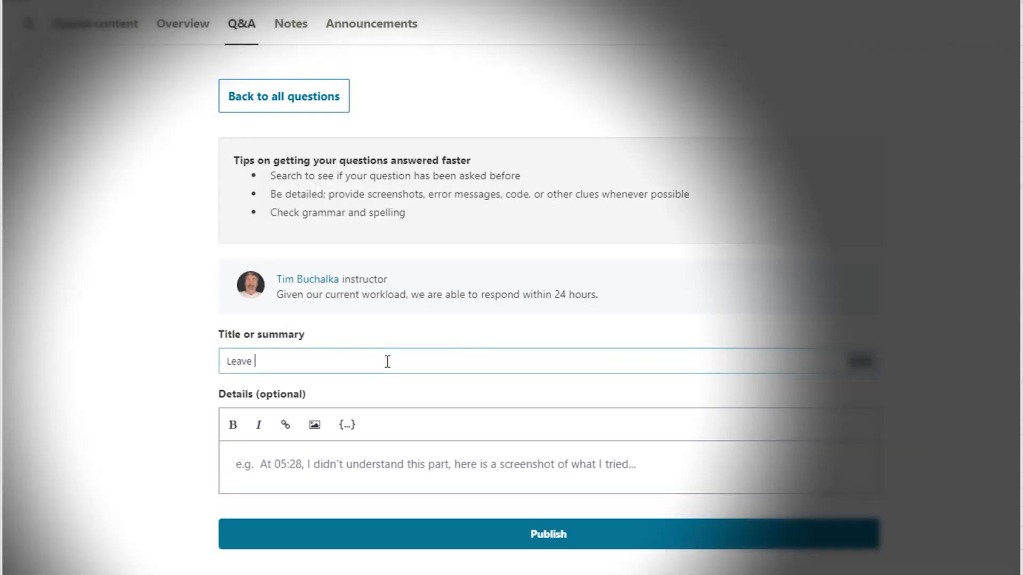
pyautogui.write('your questions')
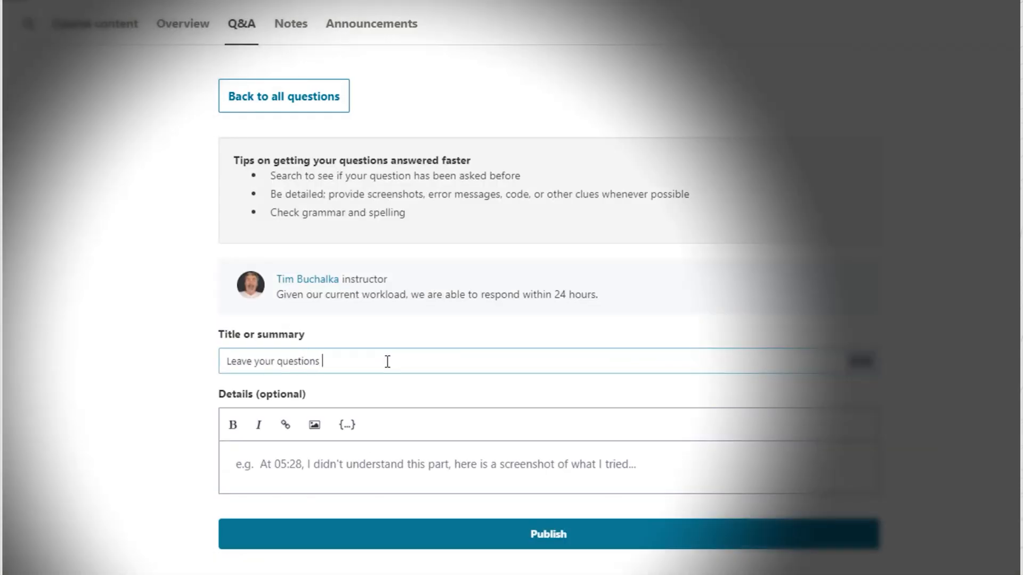
pyautogui.click(283, 96)
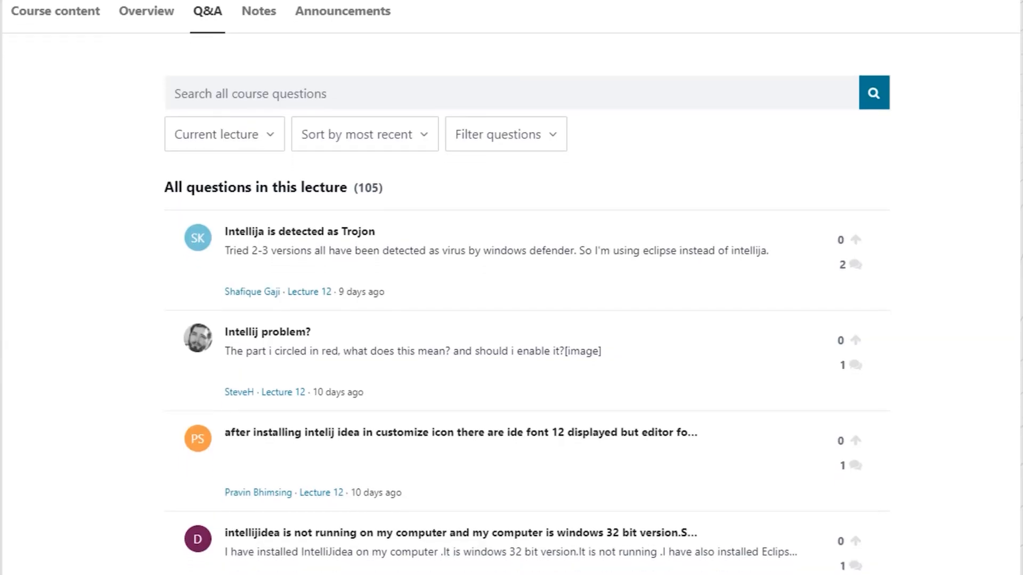